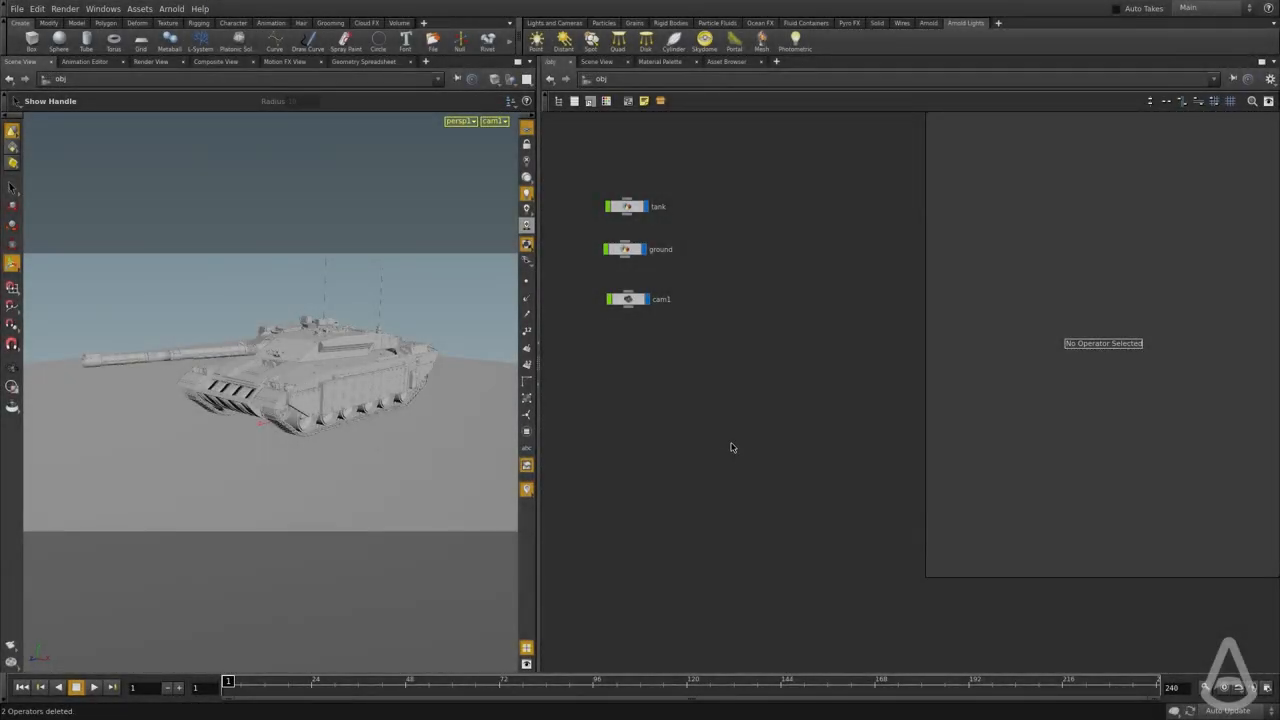
mouse_move(760, 350)
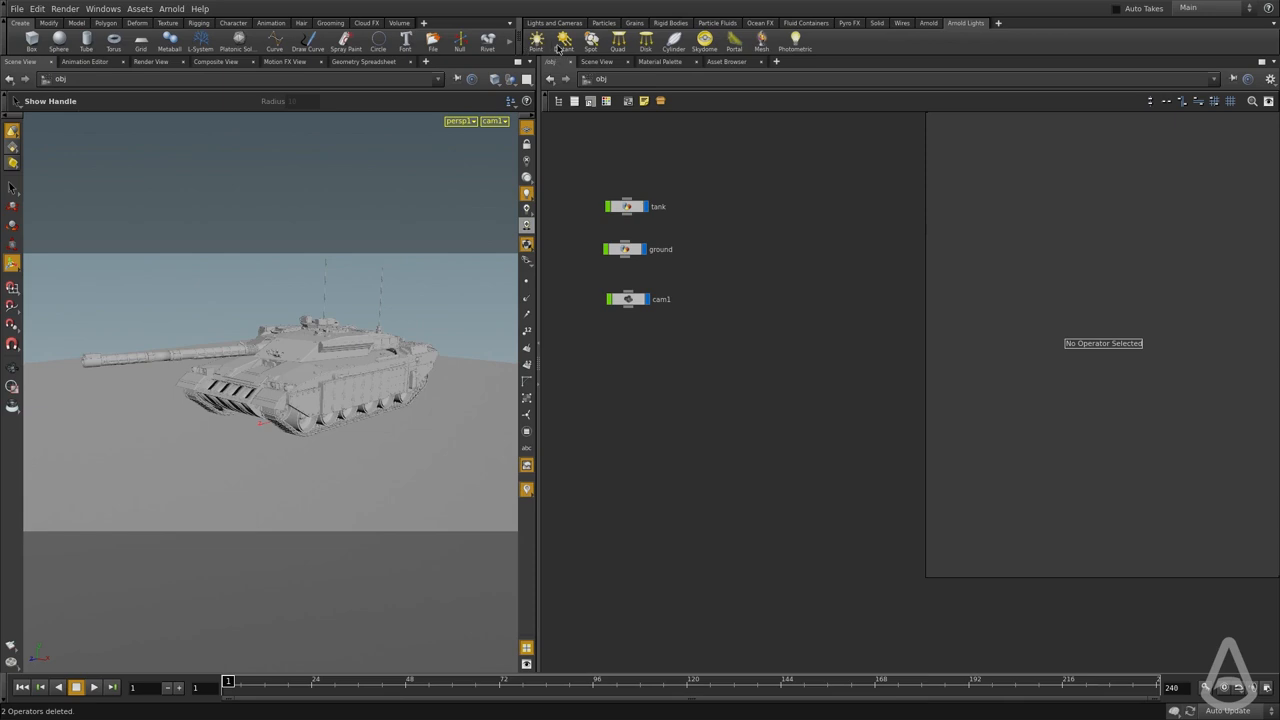
mouse_move(704, 44)
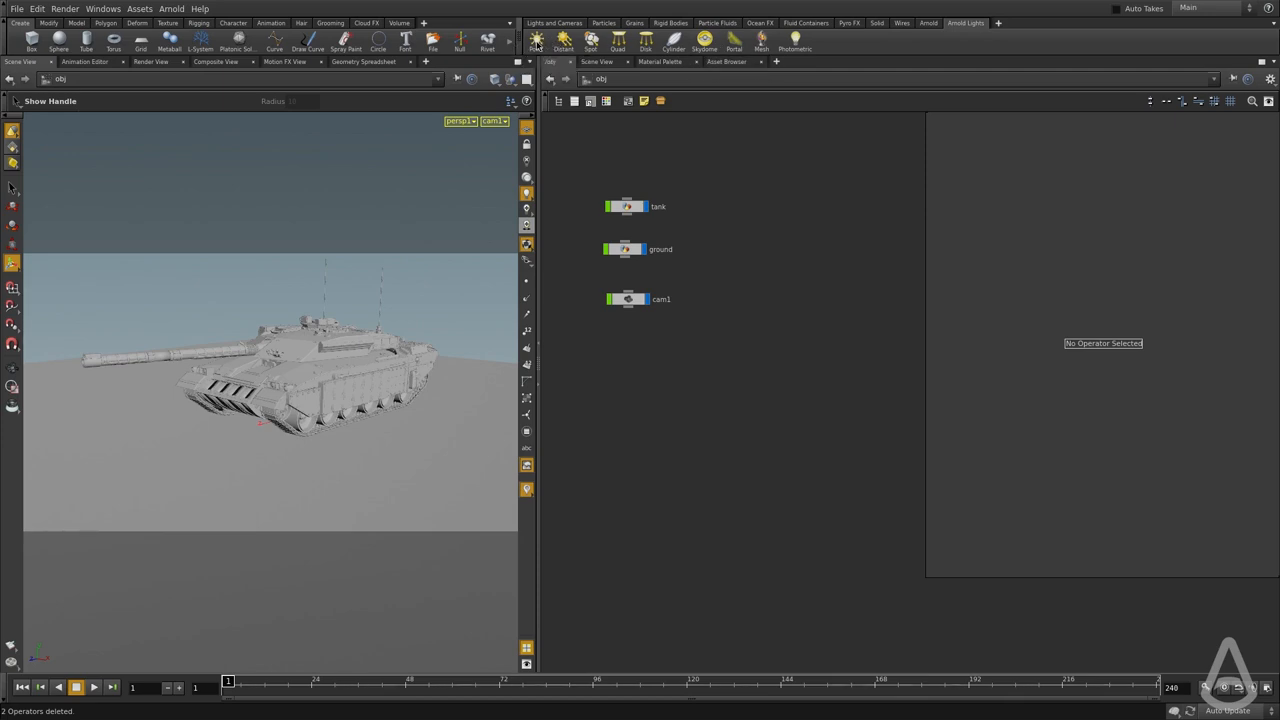
mouse_move(536, 40)
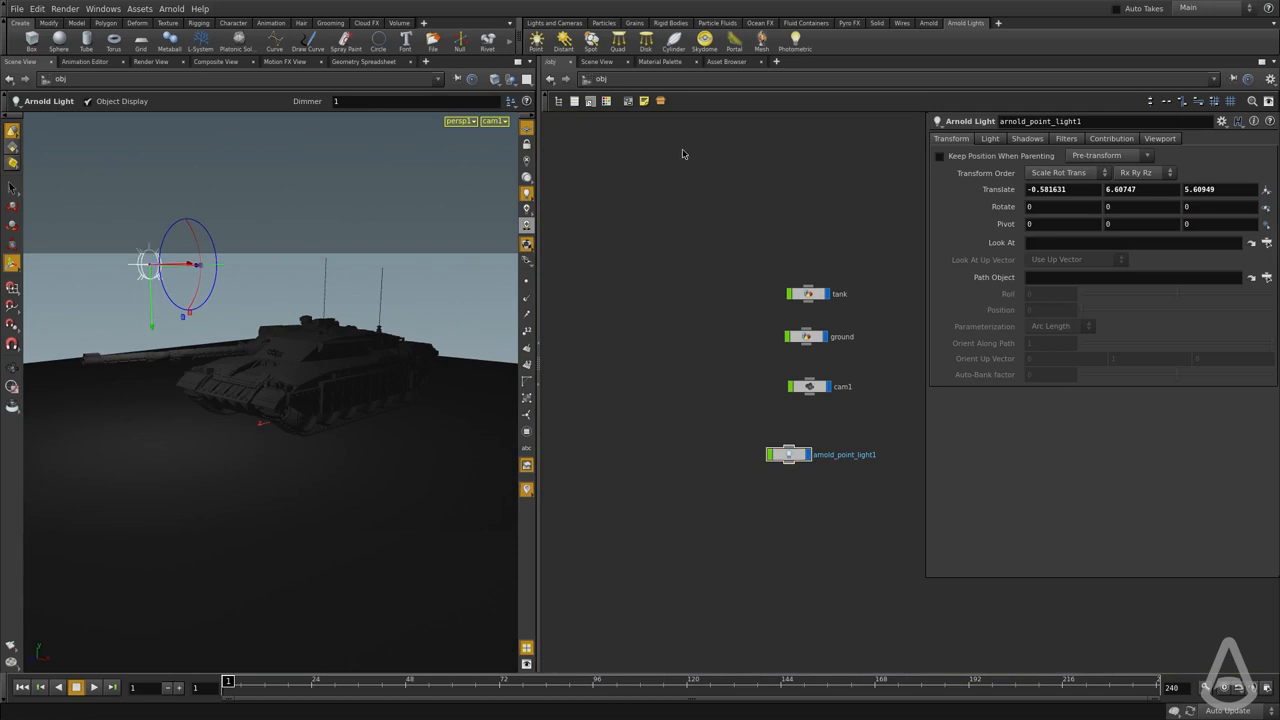
mouse_move(592, 40)
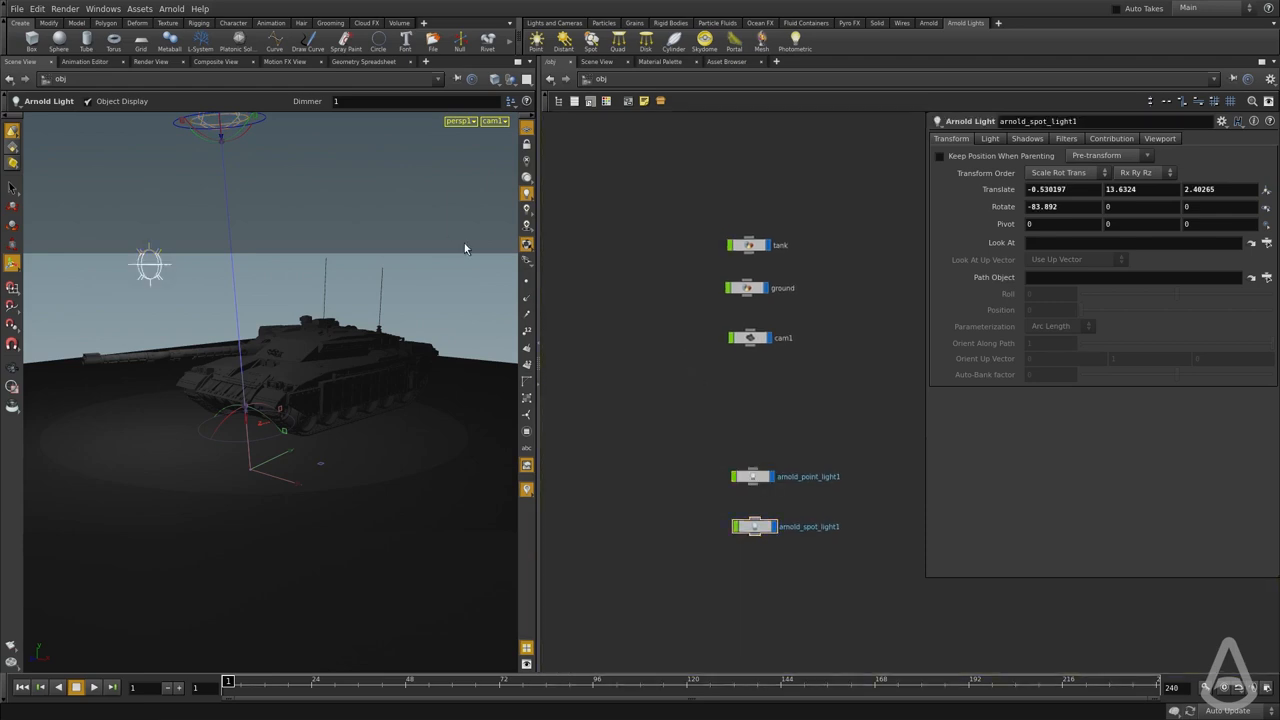
Step: In /shop, create an Arnold Standard shader named tank with its own diffuse colour
click(584, 80)
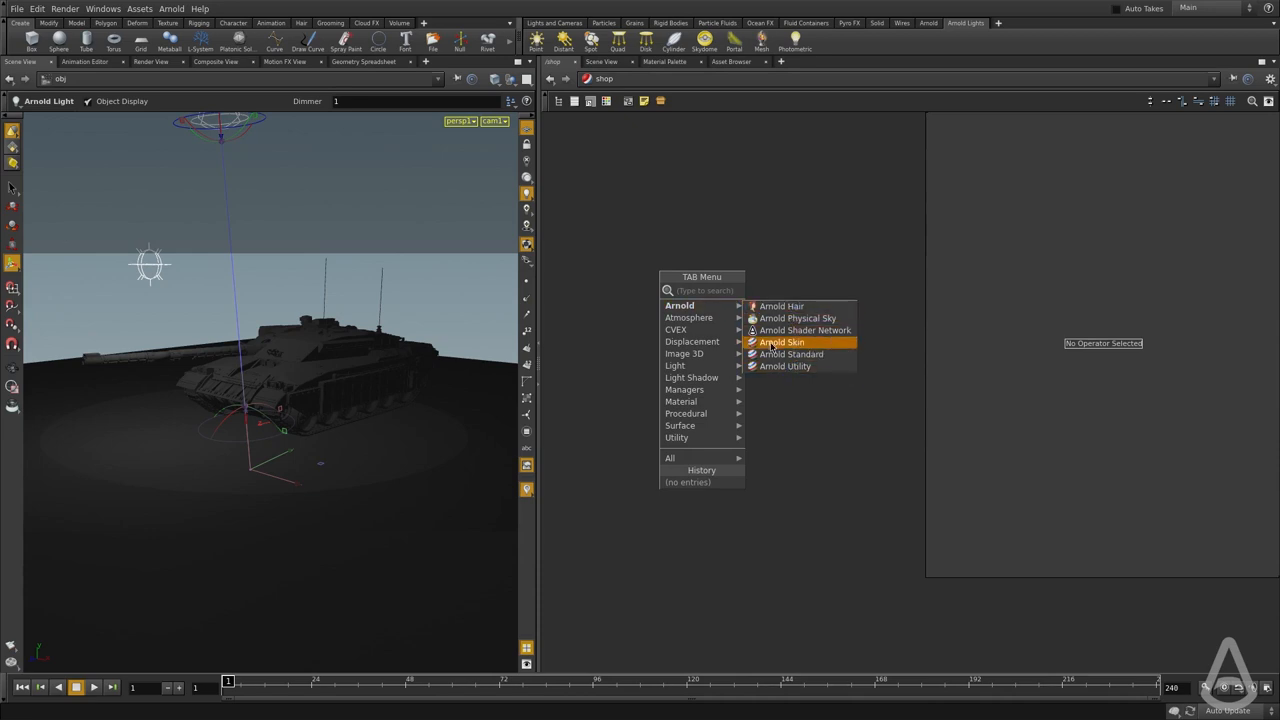
mouse_move(792, 354)
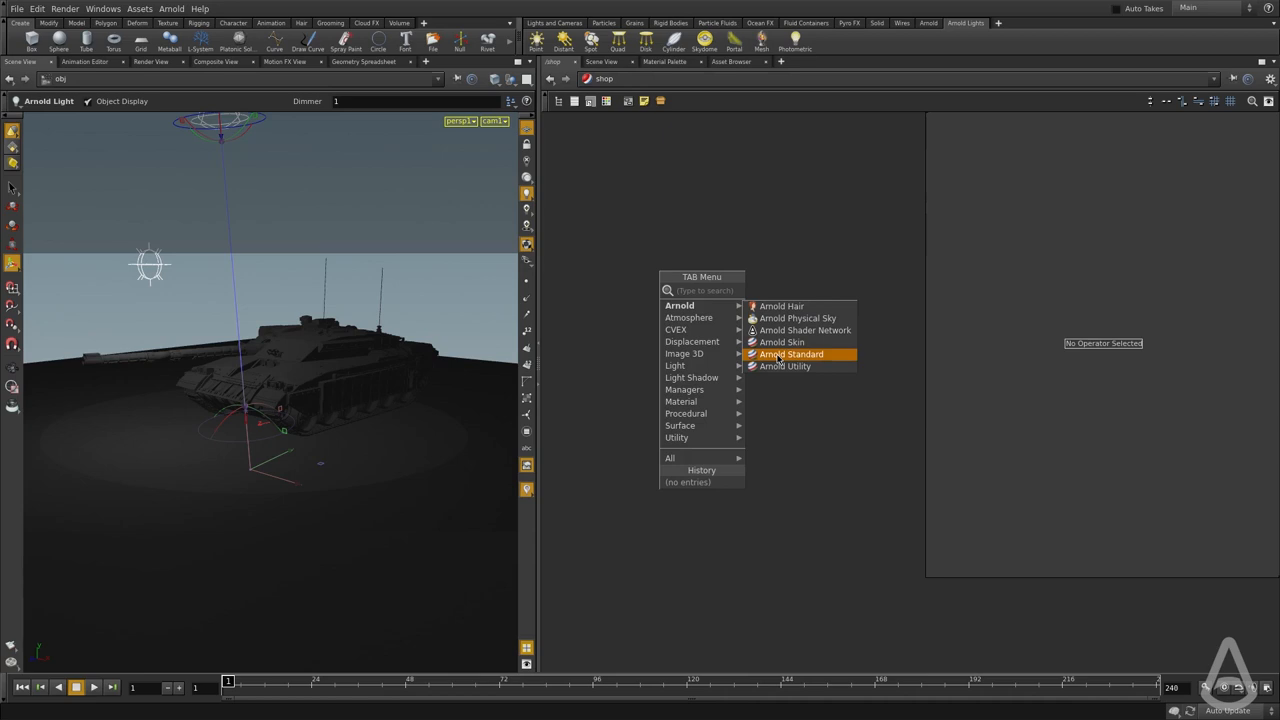
click(792, 354)
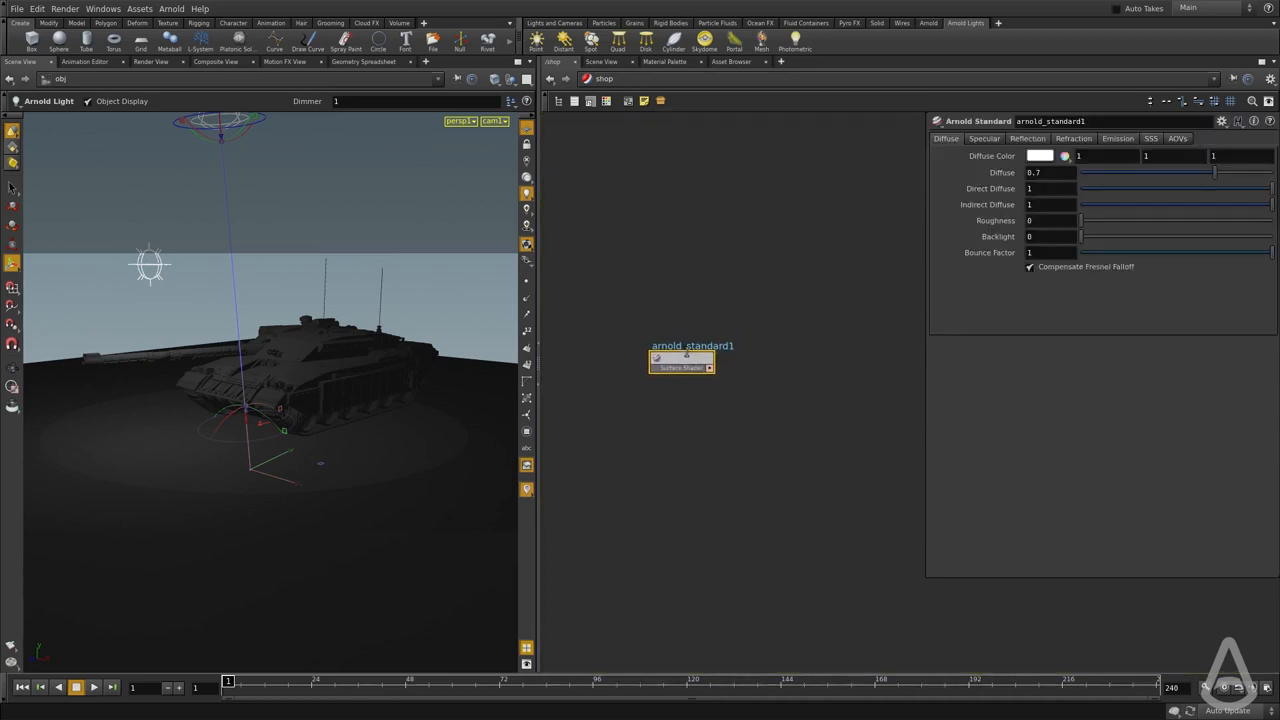
text(tank)
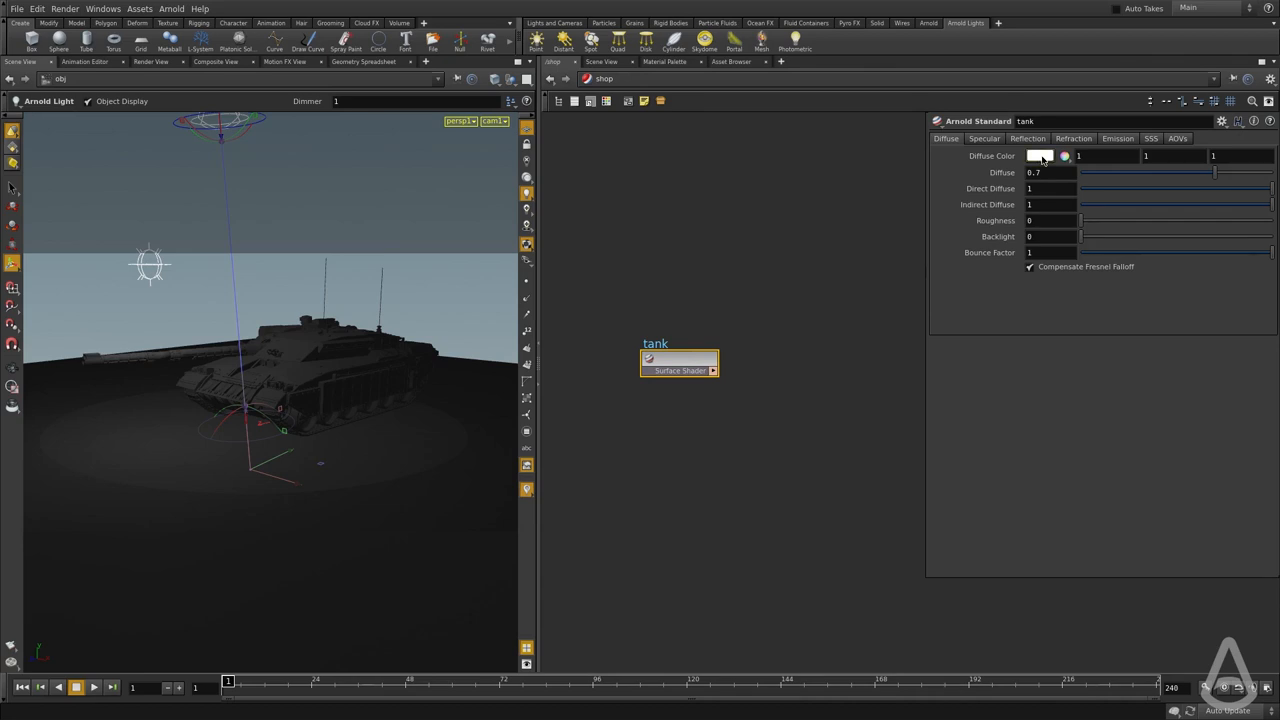
click(1040, 156)
text(ar)
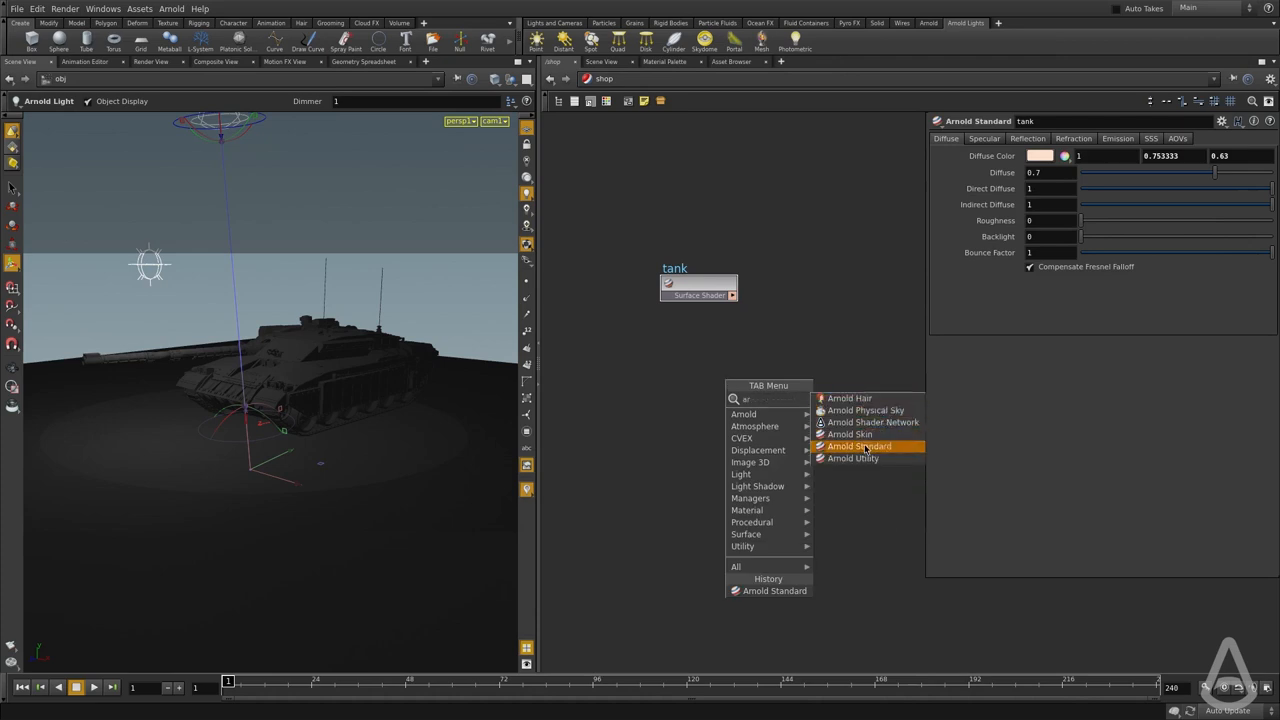
Step: Create a second Arnold Standard shader named ground and return to the tank object
click(858, 446)
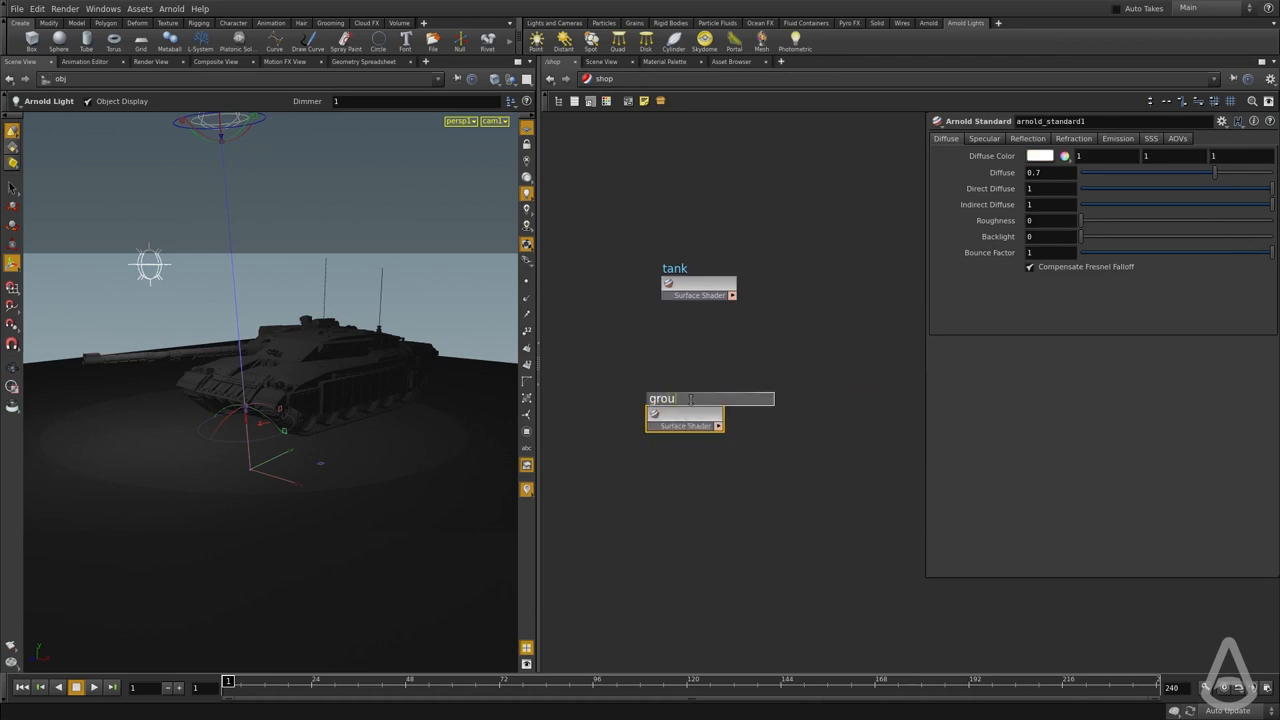
click(1064, 156)
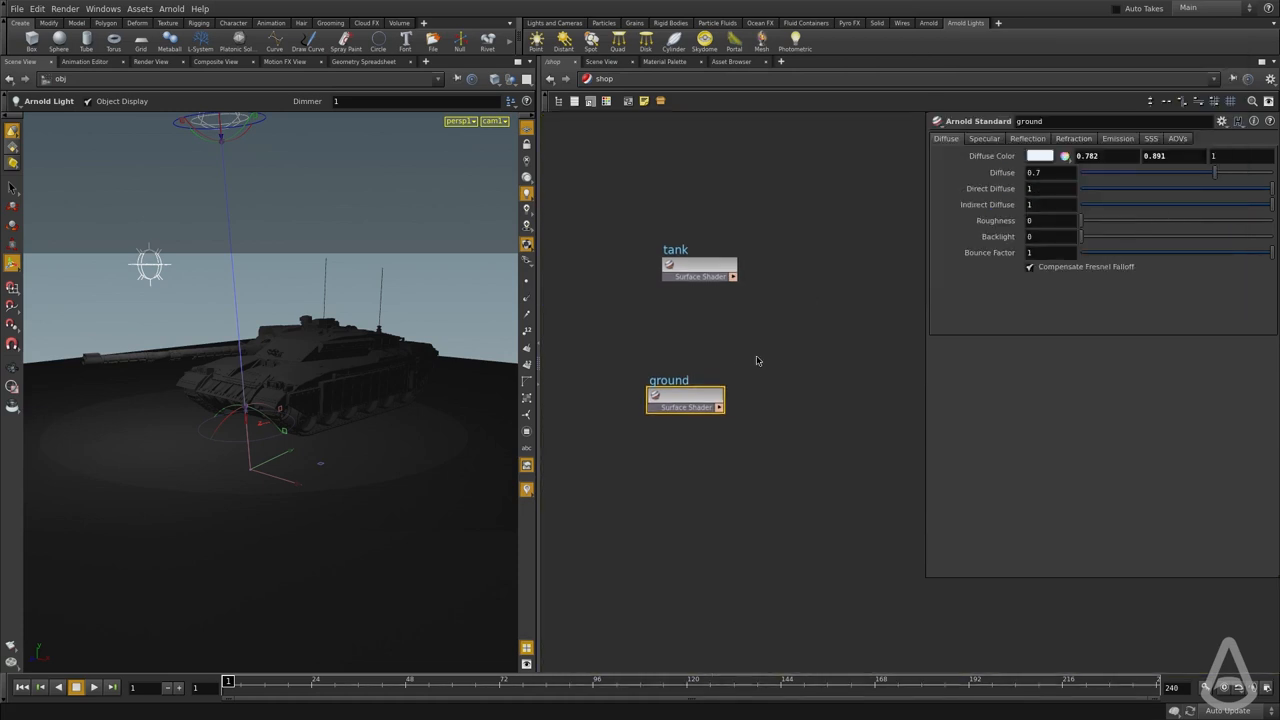
click(588, 78)
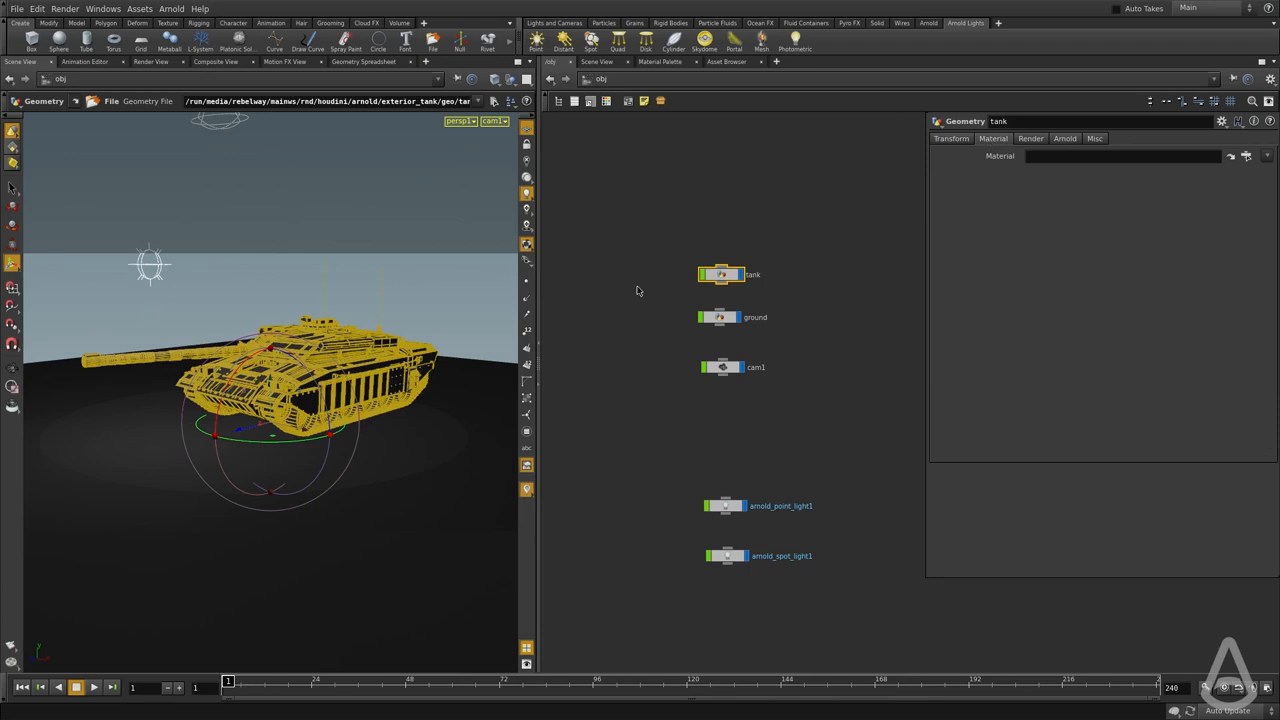
mouse_move(1248, 156)
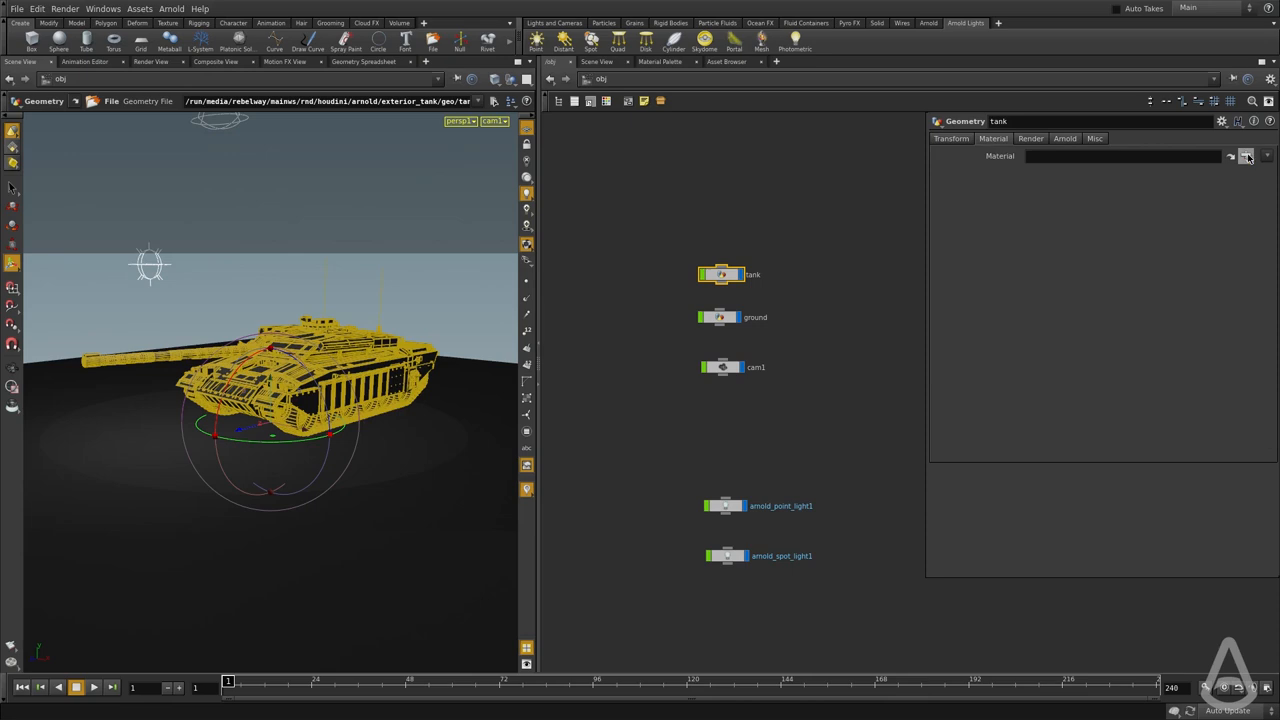
Step: Assign /shop/ground as the Material of the ground geometry node
click(1248, 156)
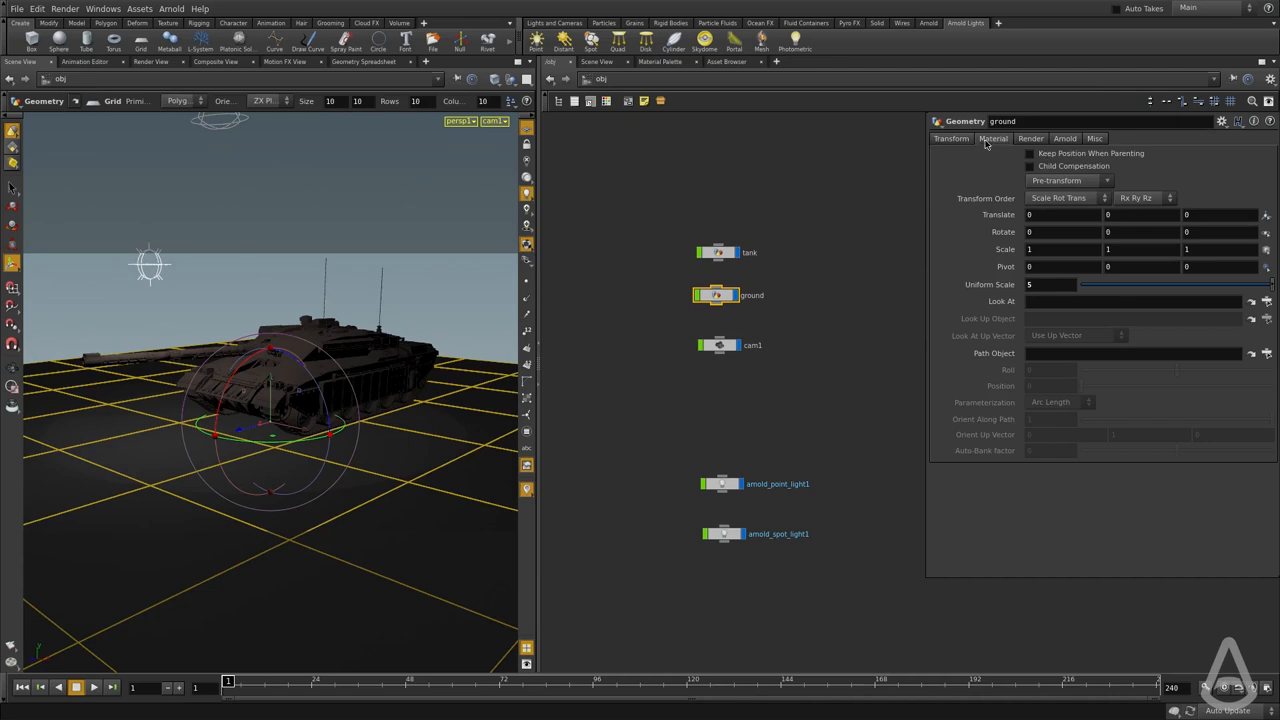
click(992, 138)
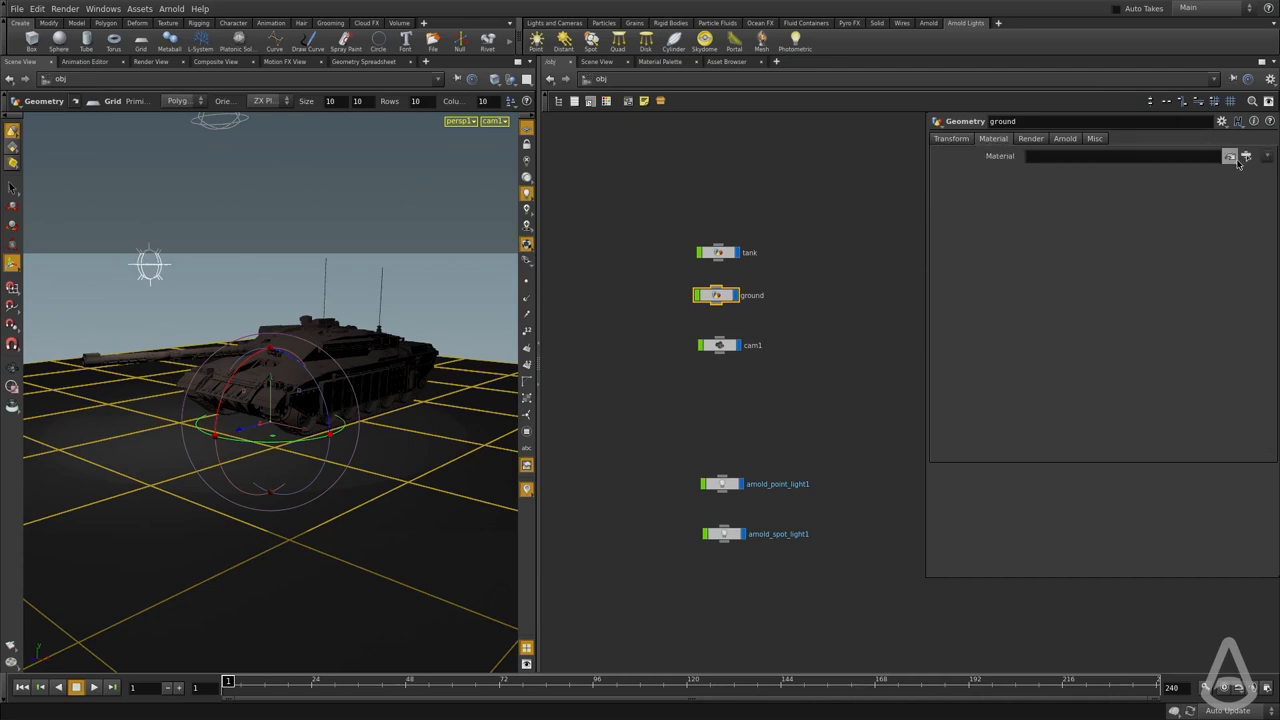
click(1244, 156)
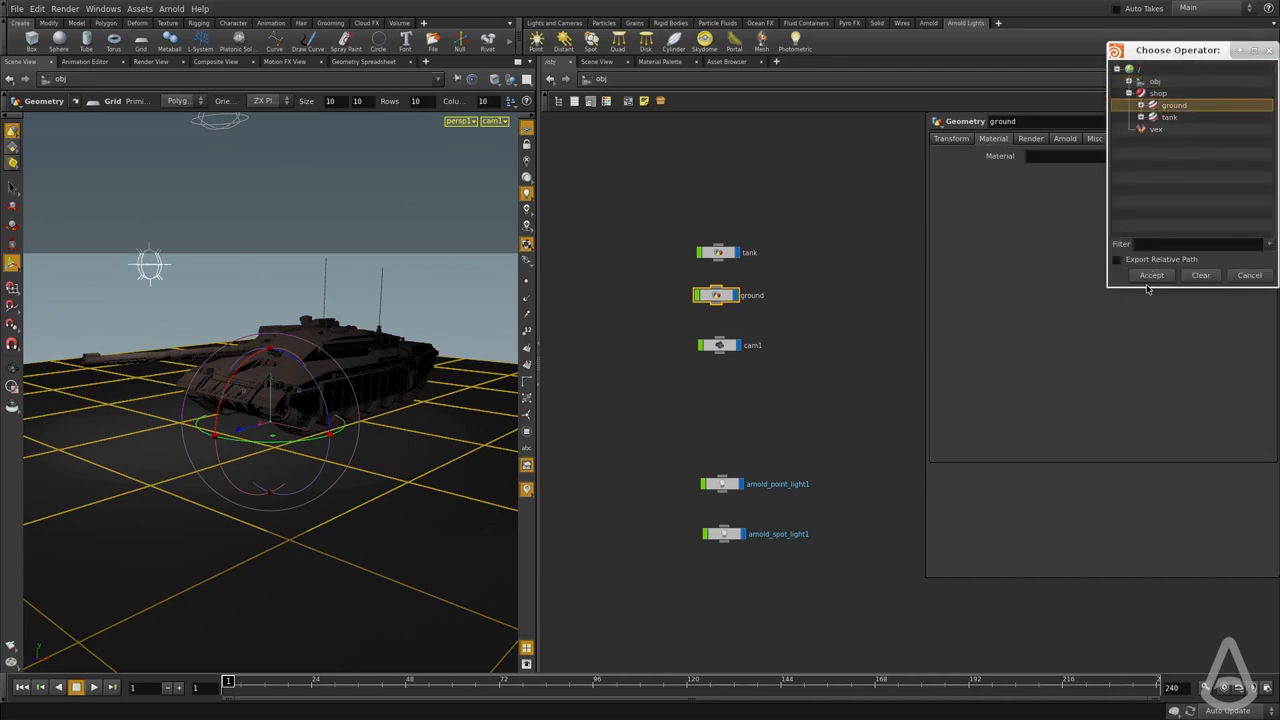
click(1152, 276)
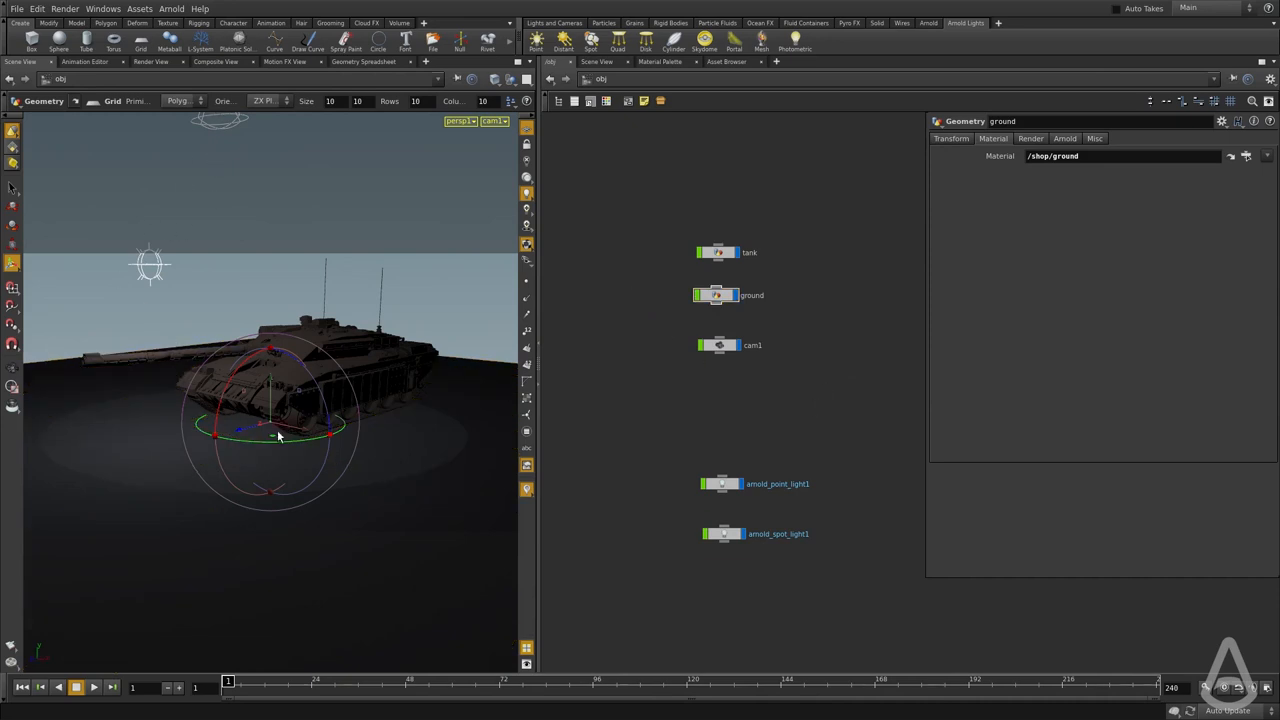
click(600, 80)
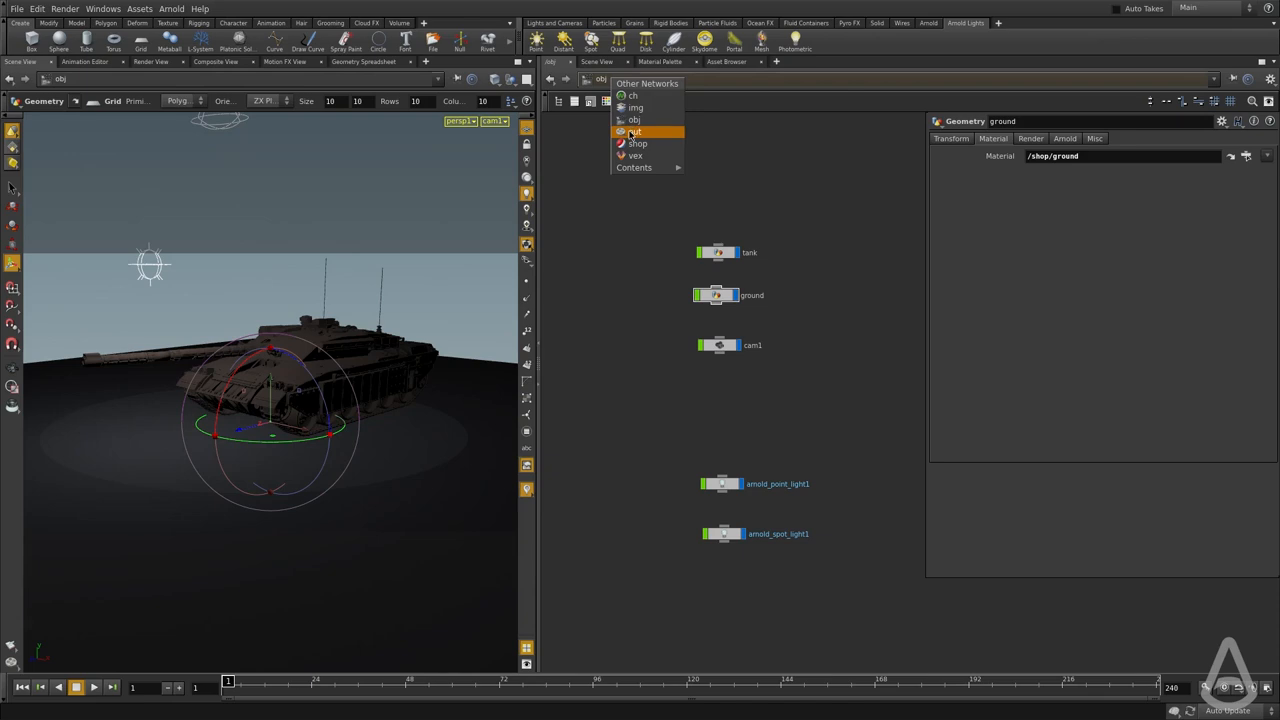
Step: In /out, render the current frame through the arnold1 ROP to MPlay
click(634, 132)
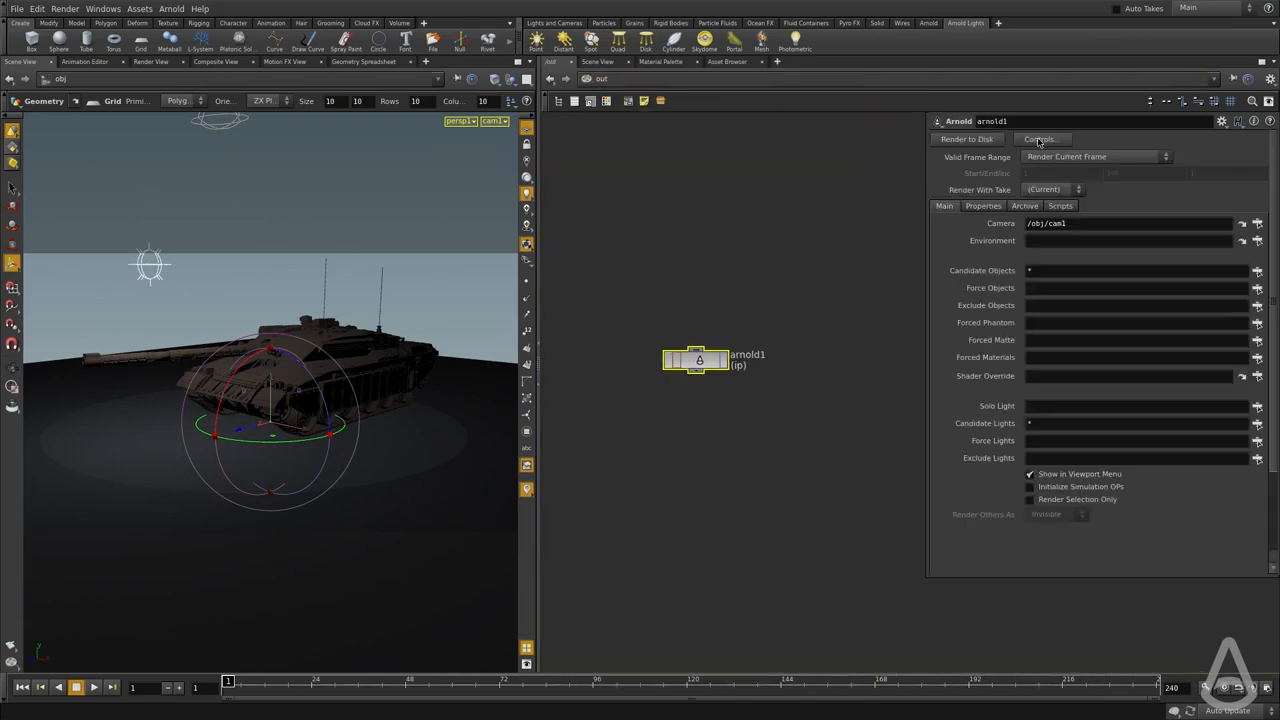
click(966, 140)
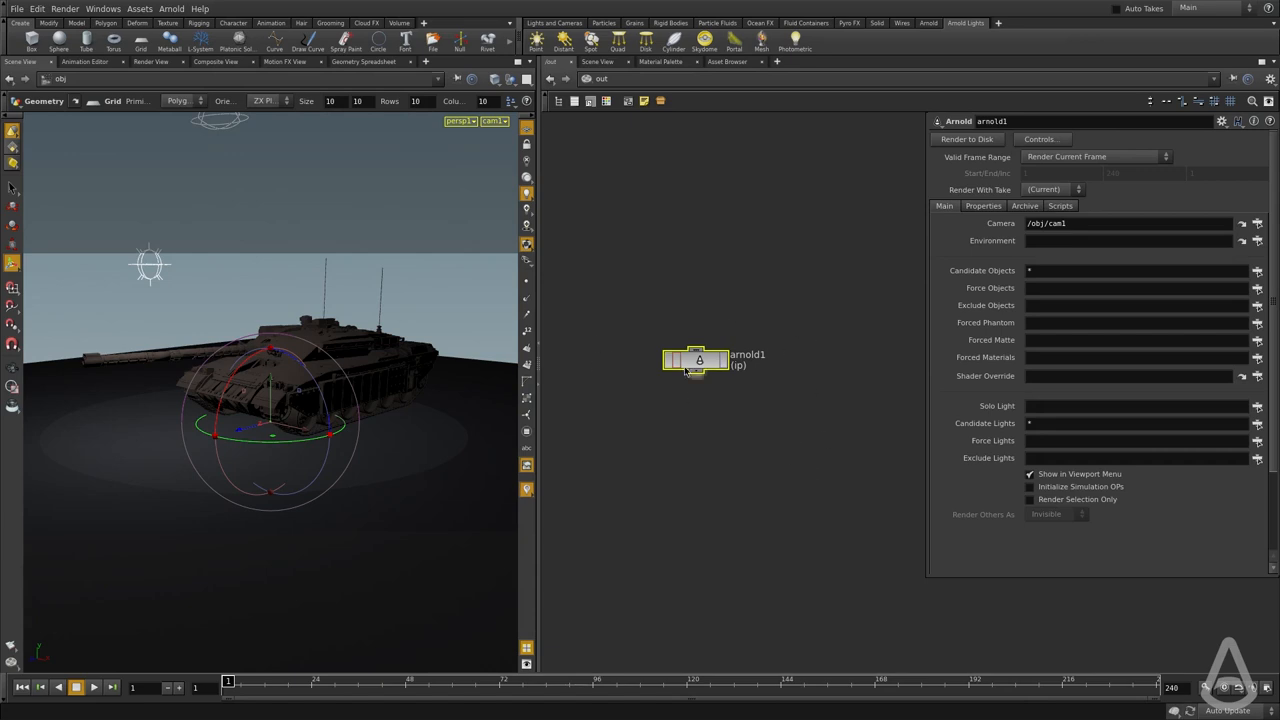
click(966, 138)
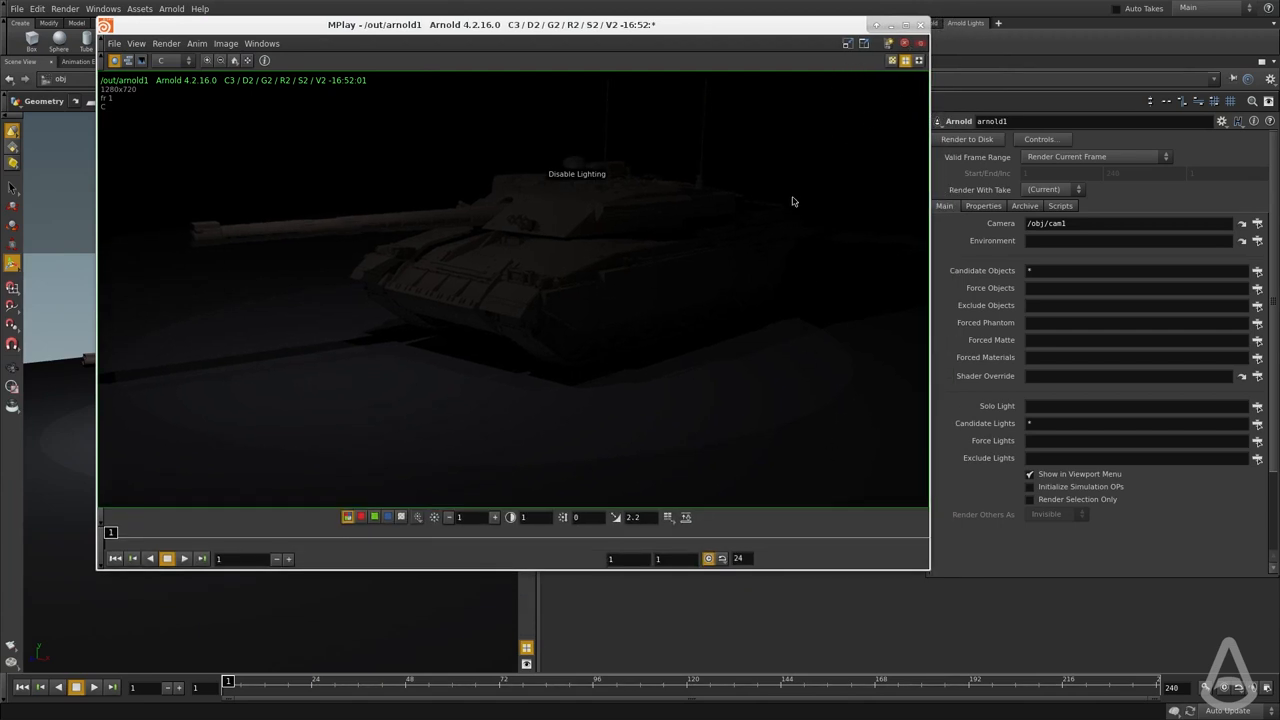
mouse_move(536, 392)
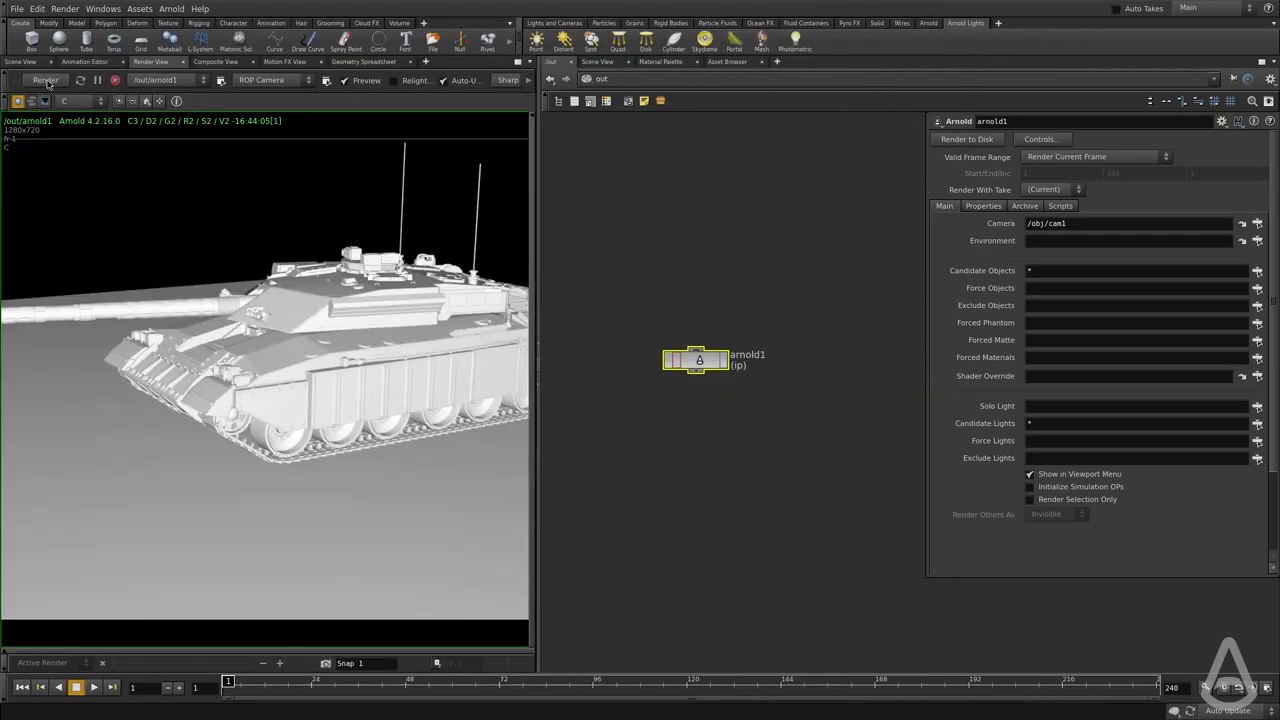
Step: Start an interactive Arnold render of the tank in the Render View
click(44, 80)
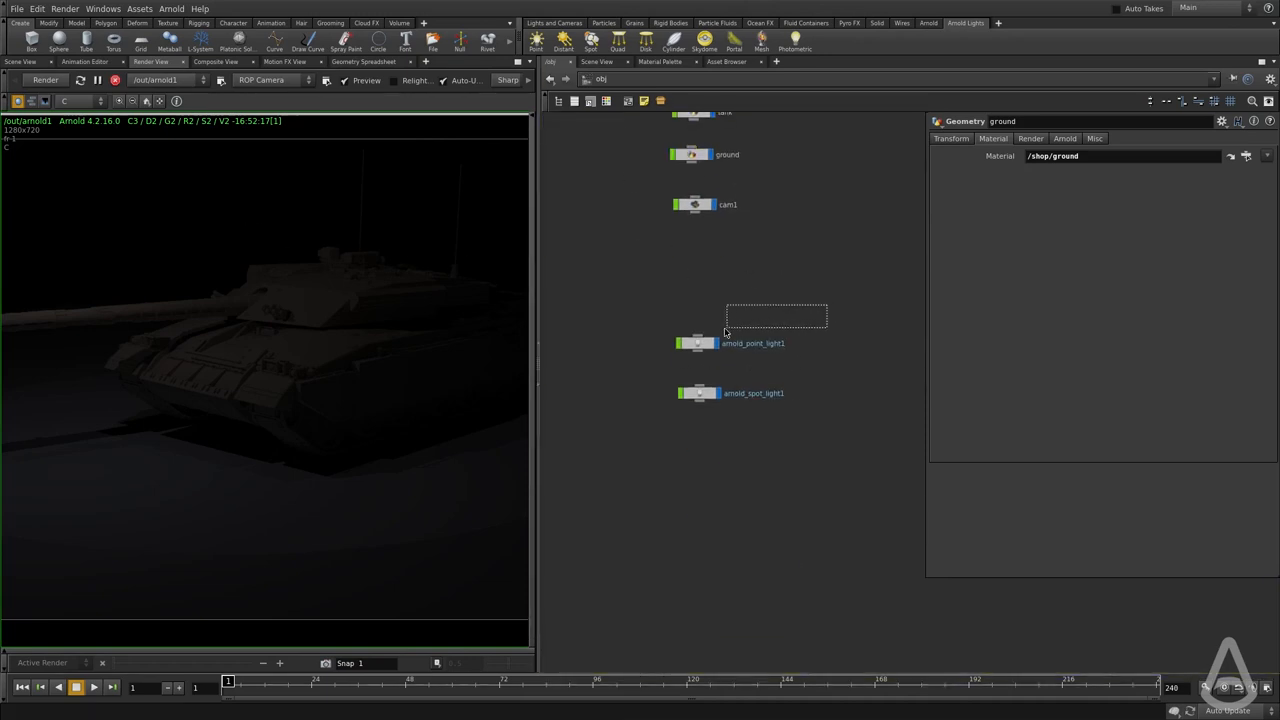
Step: Select arnold_point_light1 and show its Light parameters for intensity, exposure and colour
click(696, 344)
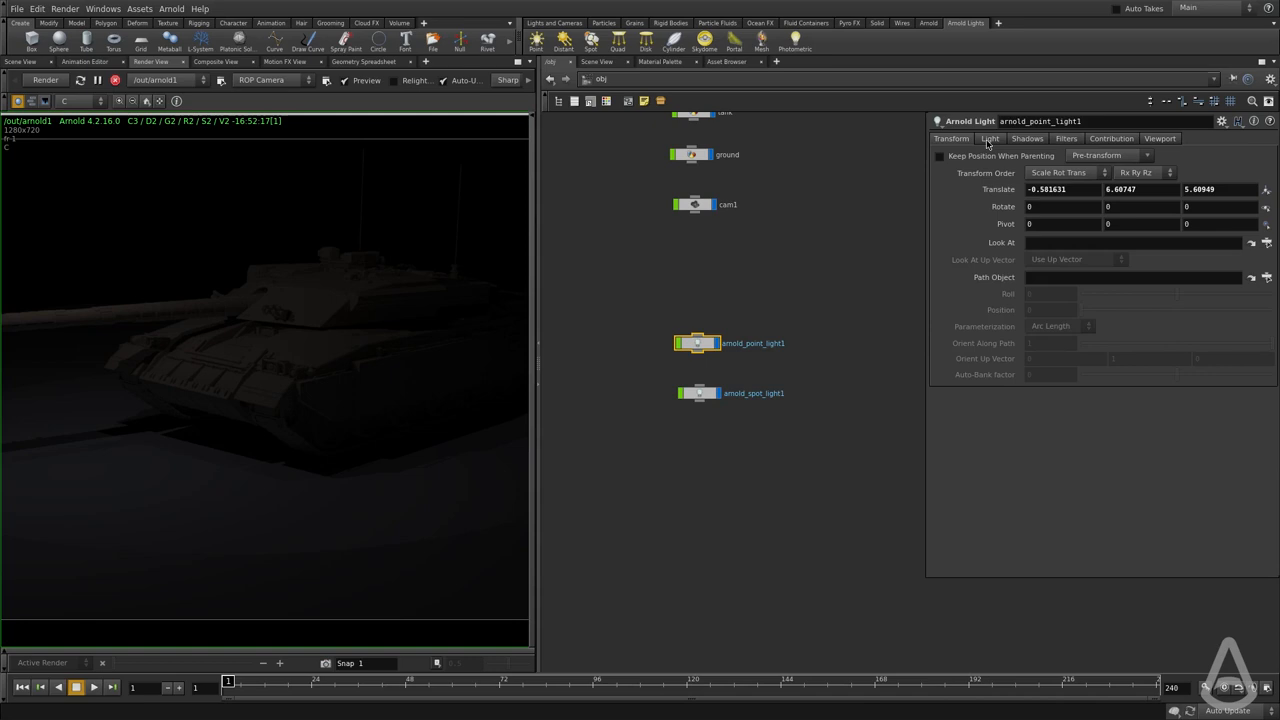
click(988, 138)
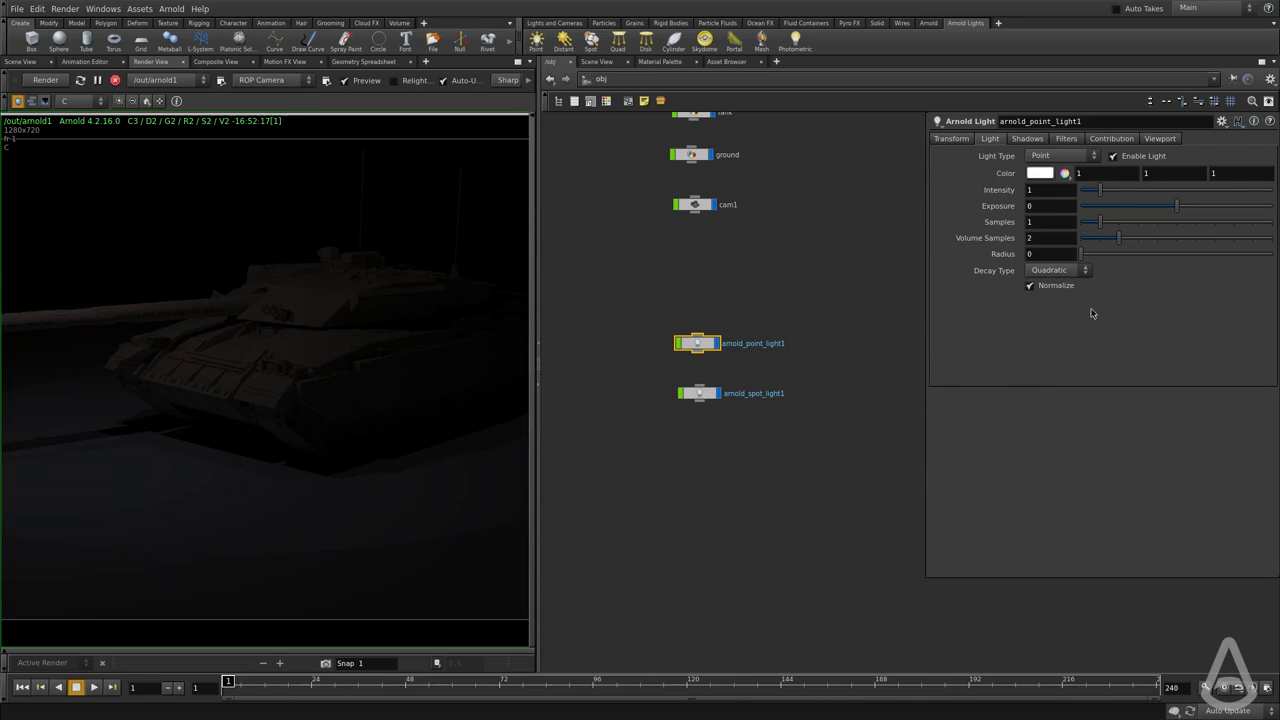
click(1040, 190)
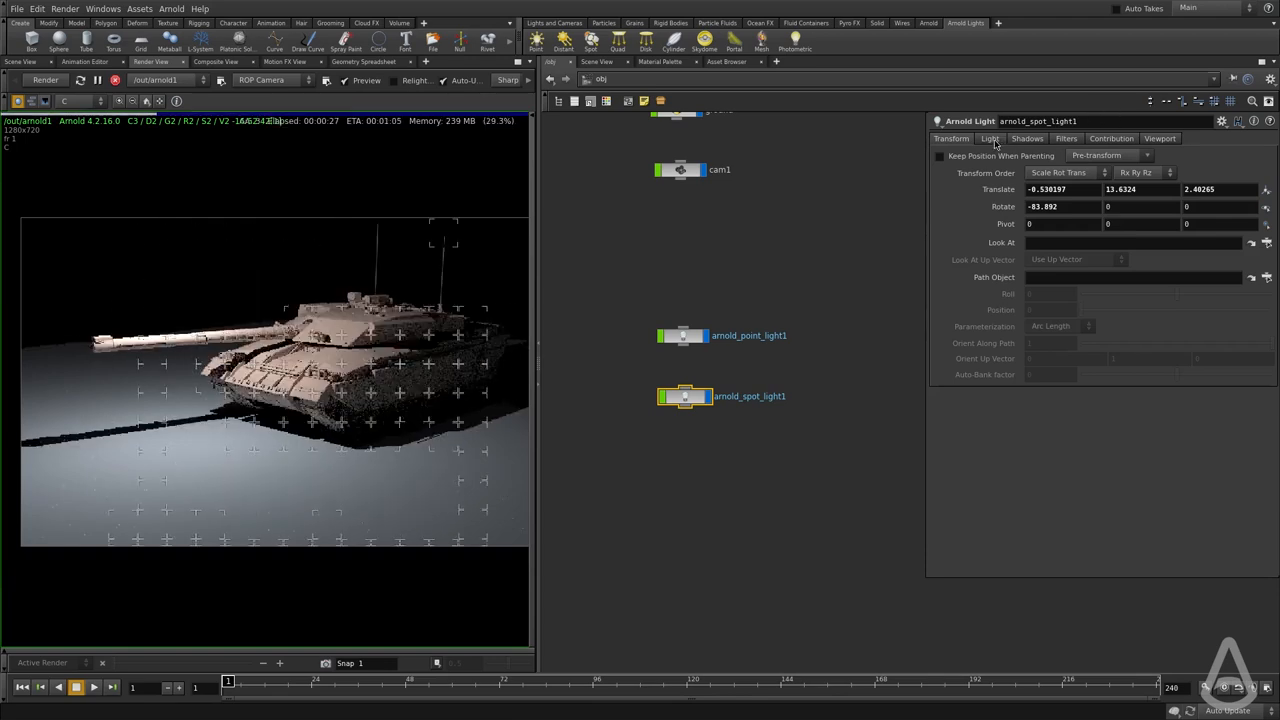
Step: Raise arnold_spot_light1's Intensity to 1000 so it casts a bright pool around the tank
click(988, 138)
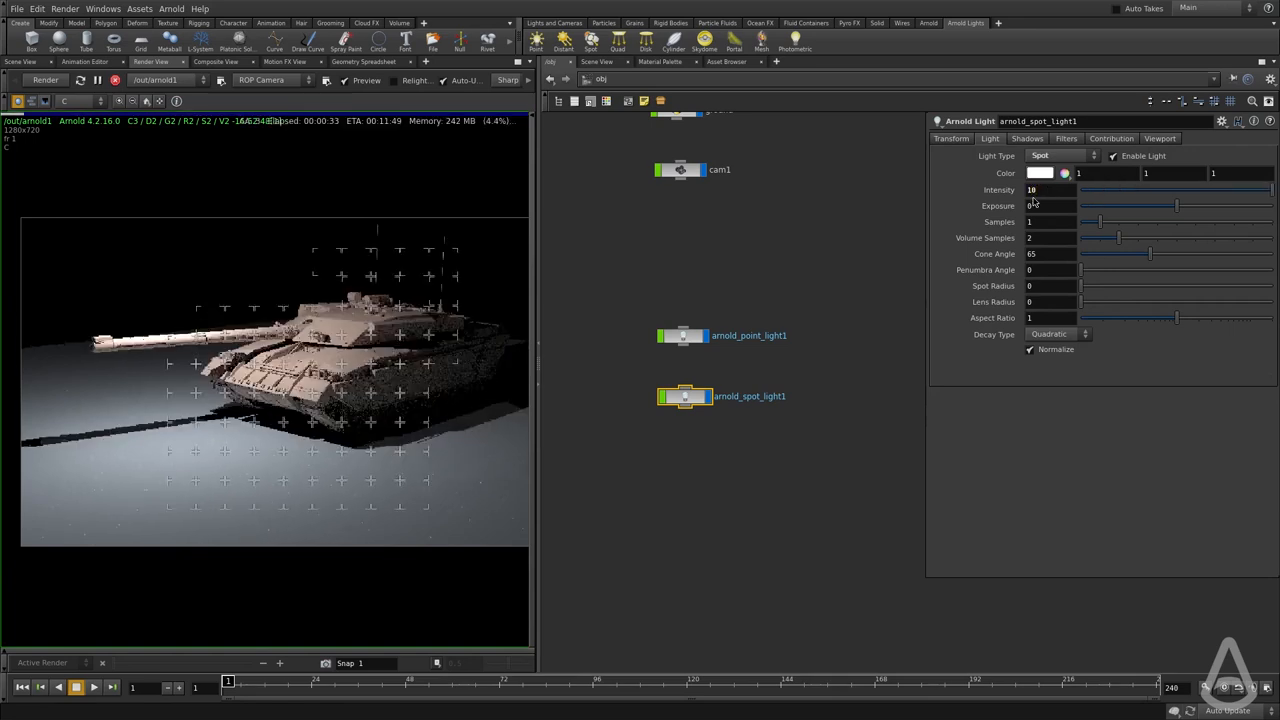
text(1000)
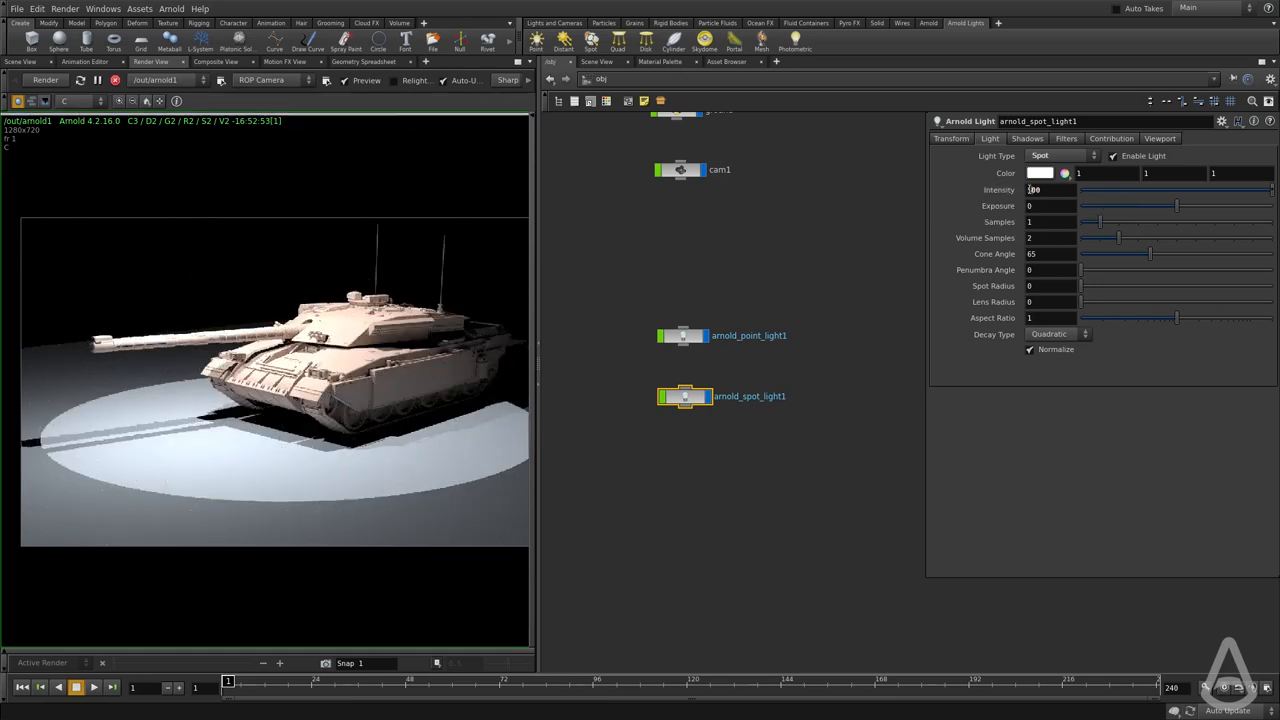
click(1040, 172)
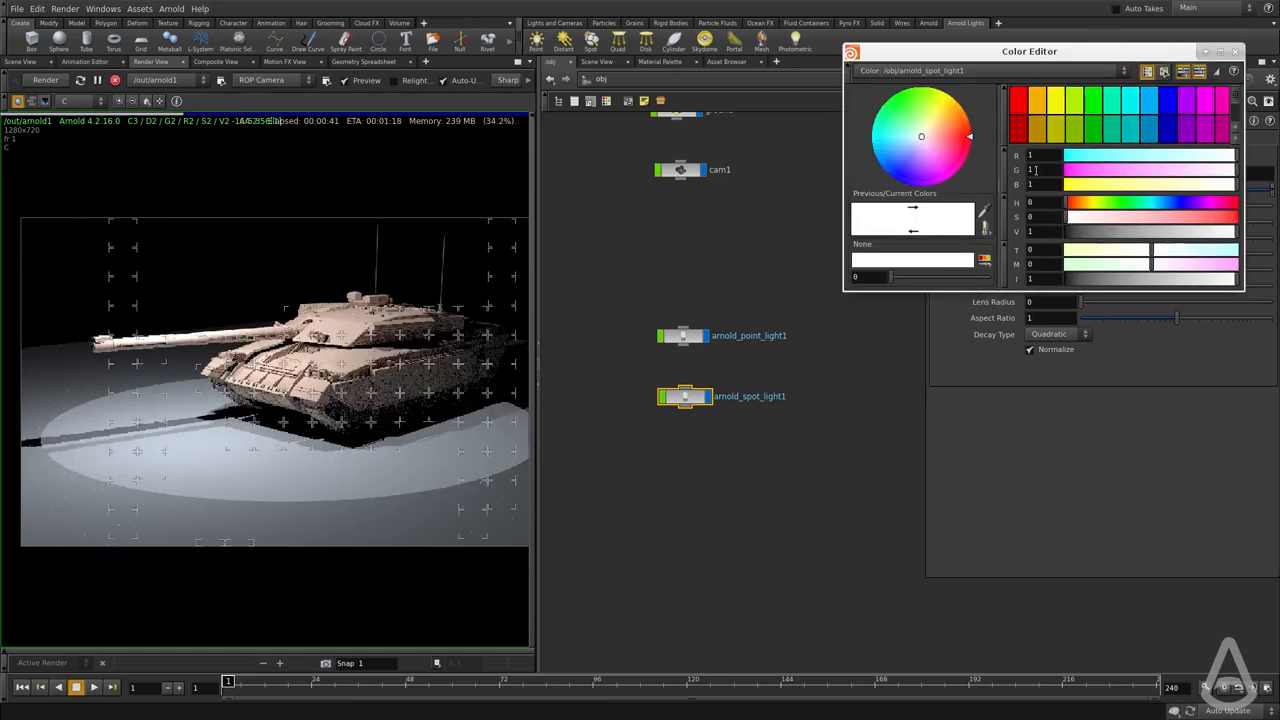
Step: Shift the spot light colour to a warm orange on the colour wheel and accept it
drag(1076, 216, 1136, 216)
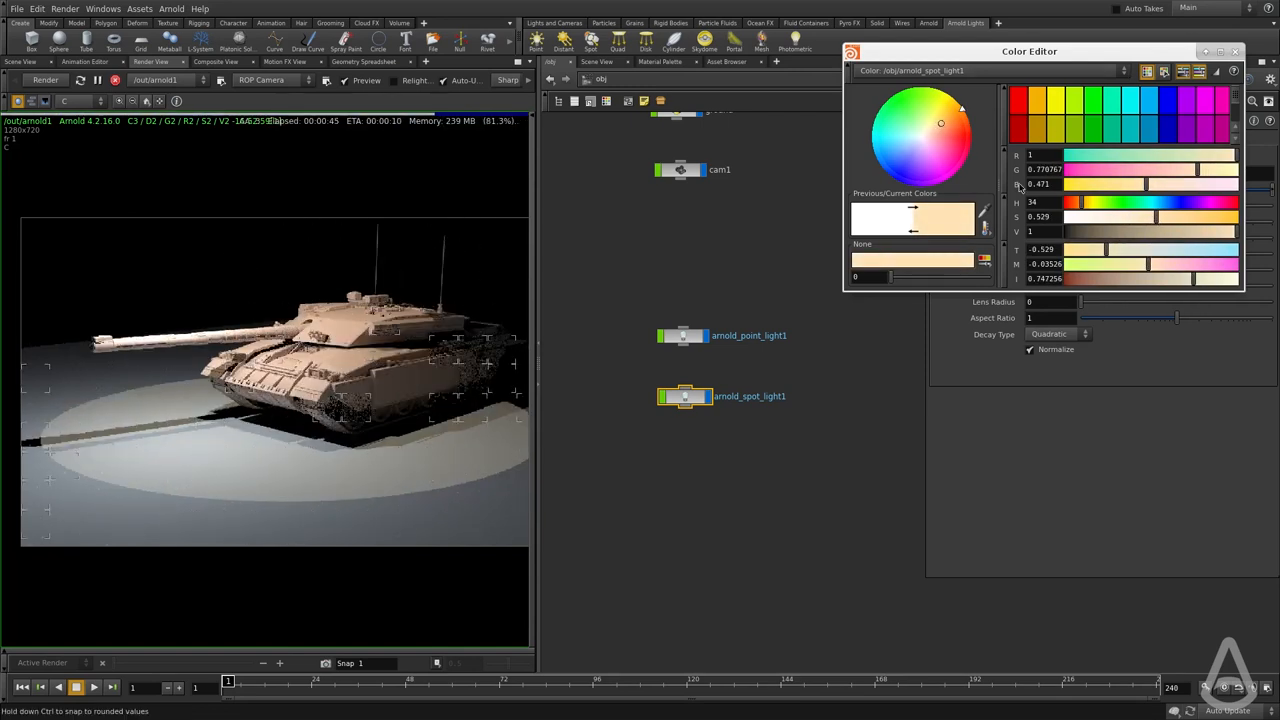
click(1236, 52)
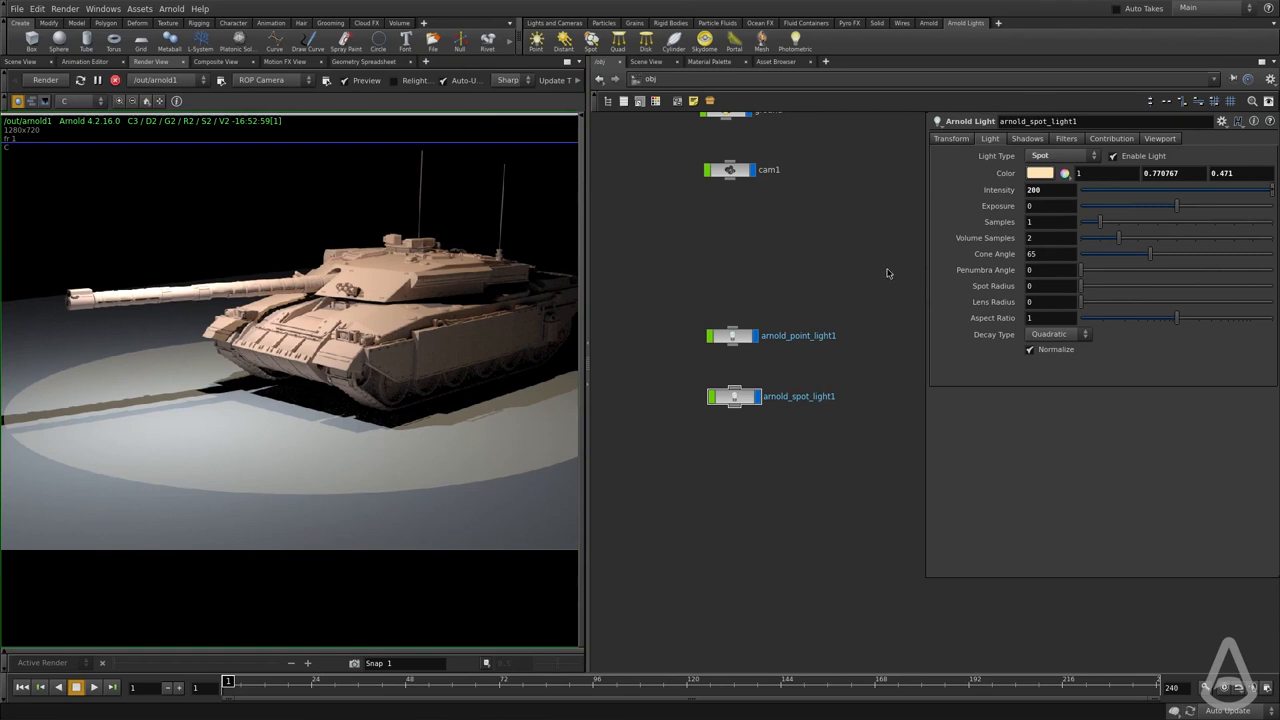
mouse_move(744, 290)
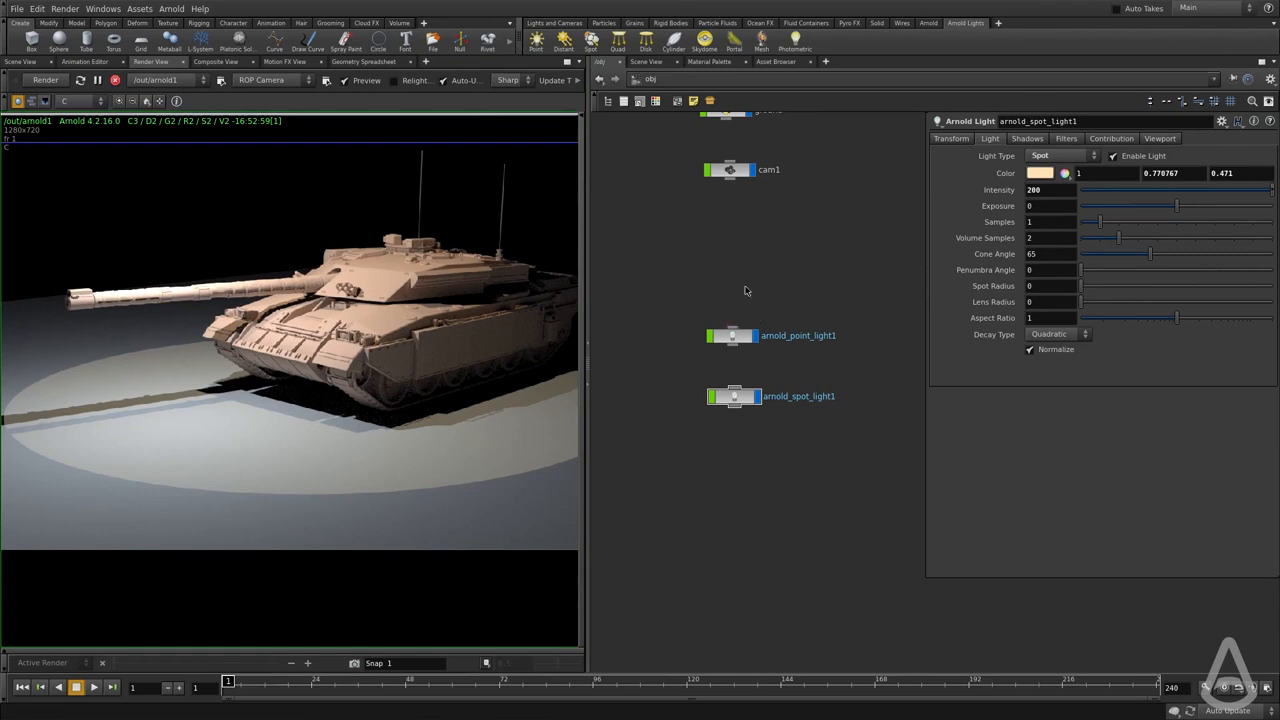
mouse_move(418, 374)
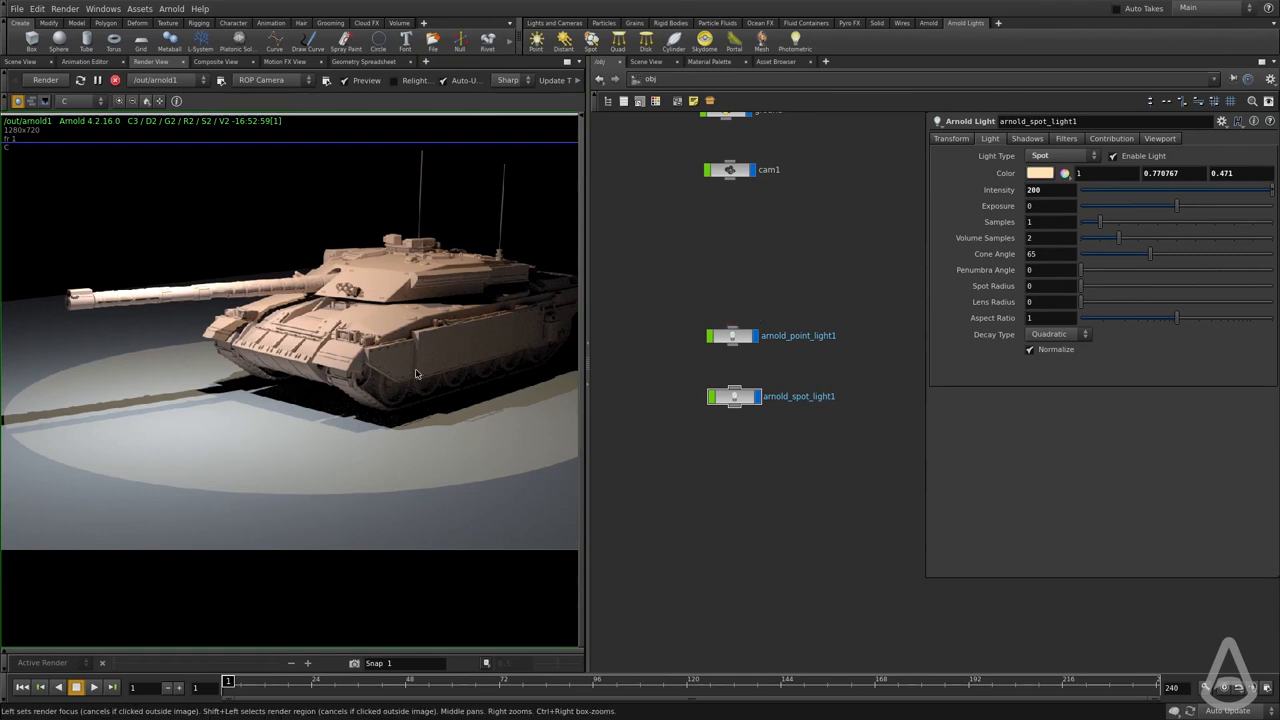